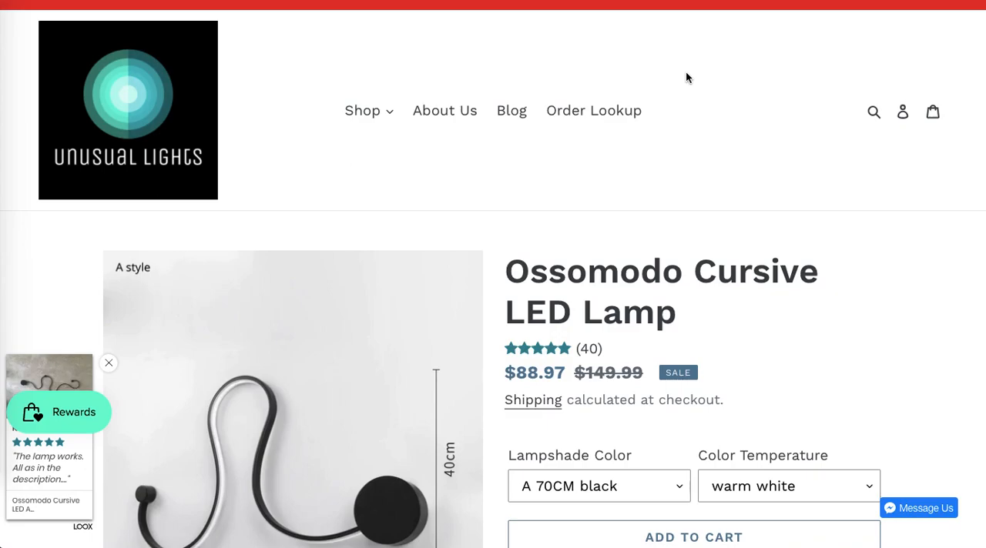
Navigate to Online Store > Themes and start editing the Envy theme's code.
click(108, 364)
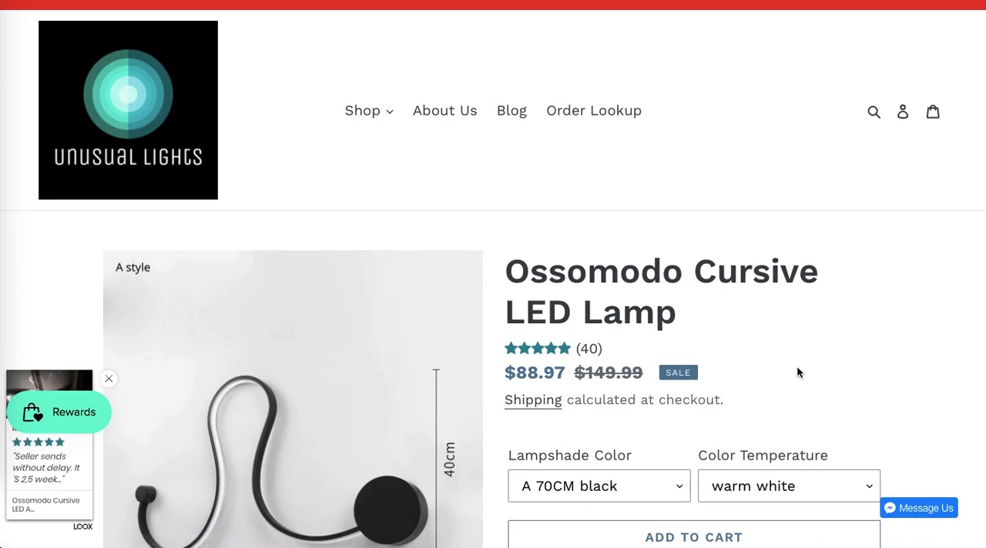
click(107, 379)
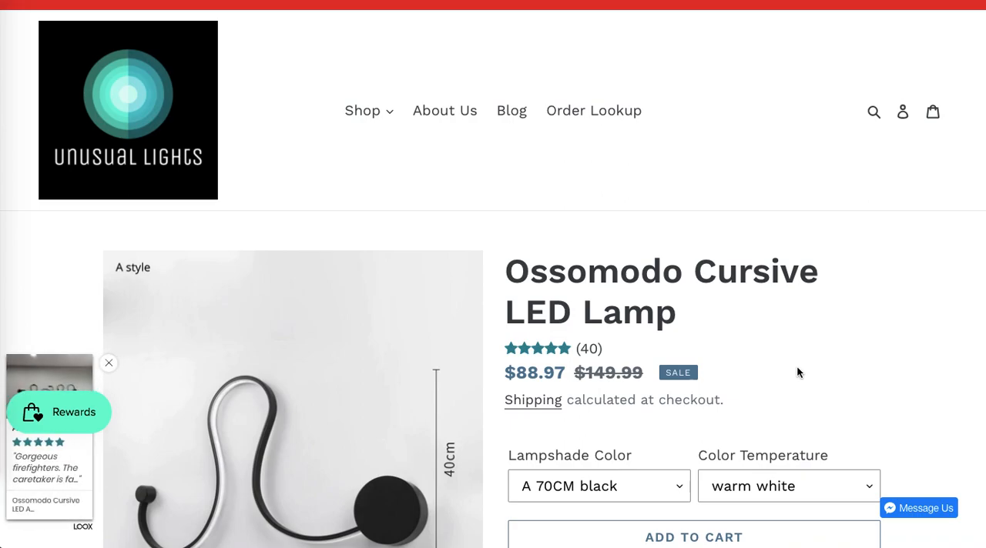
mouse_move(668, 438)
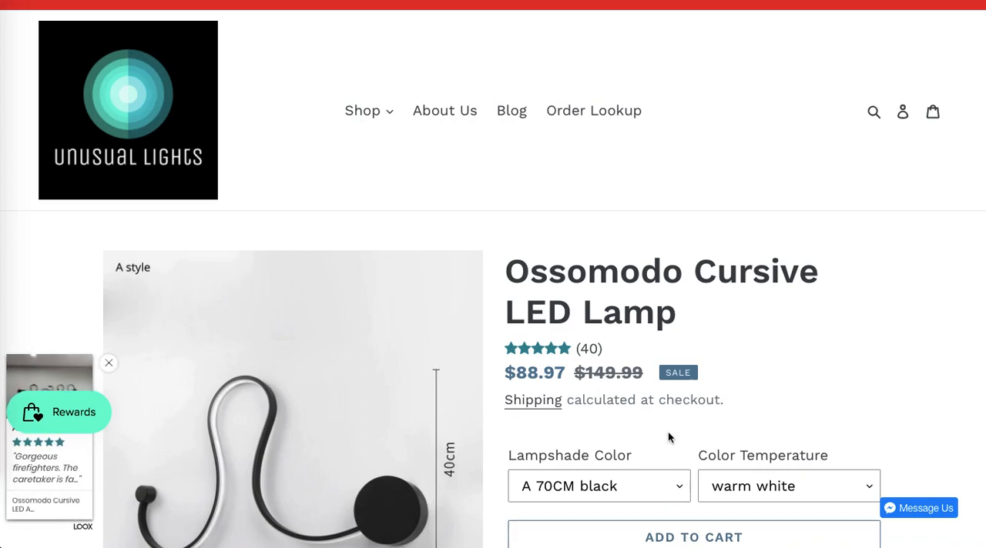
click(108, 363)
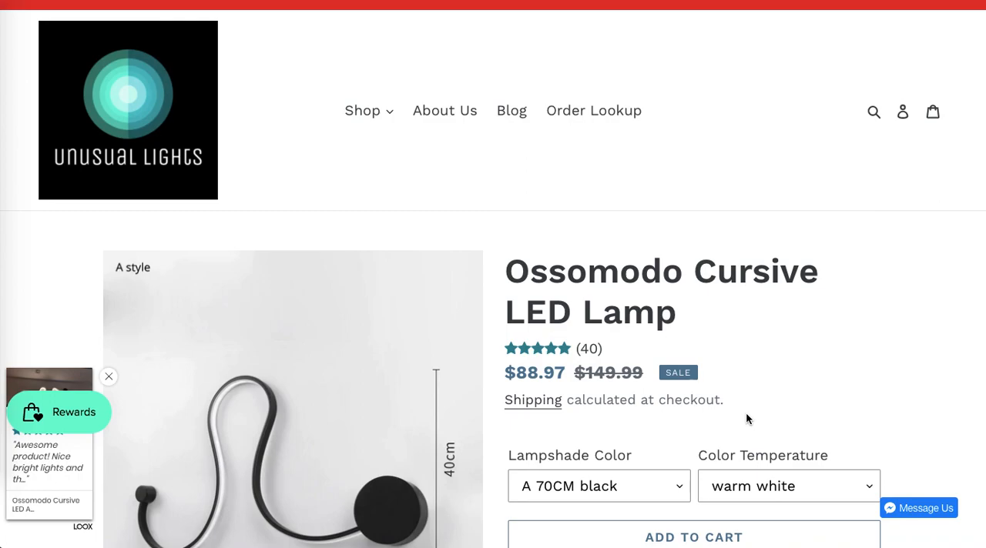
click(107, 376)
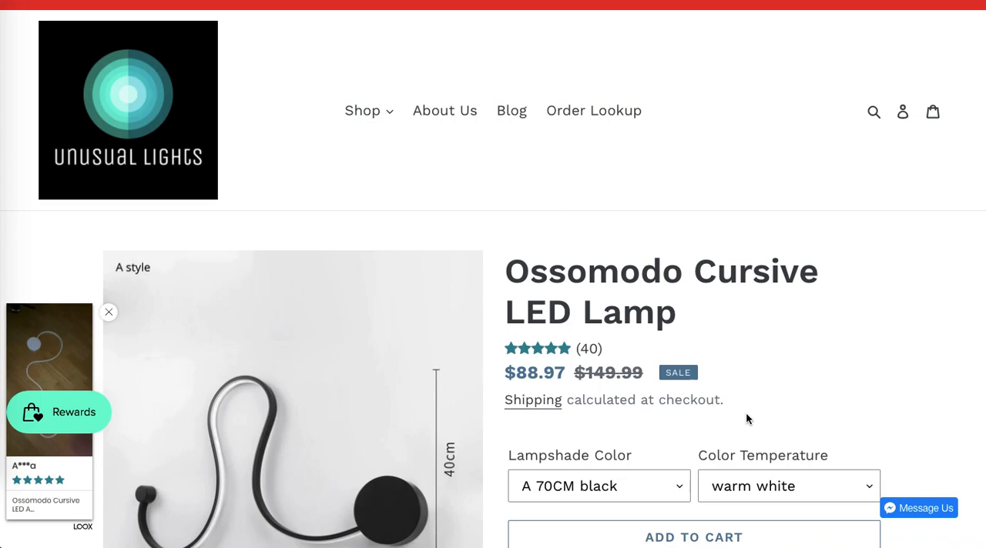
click(108, 311)
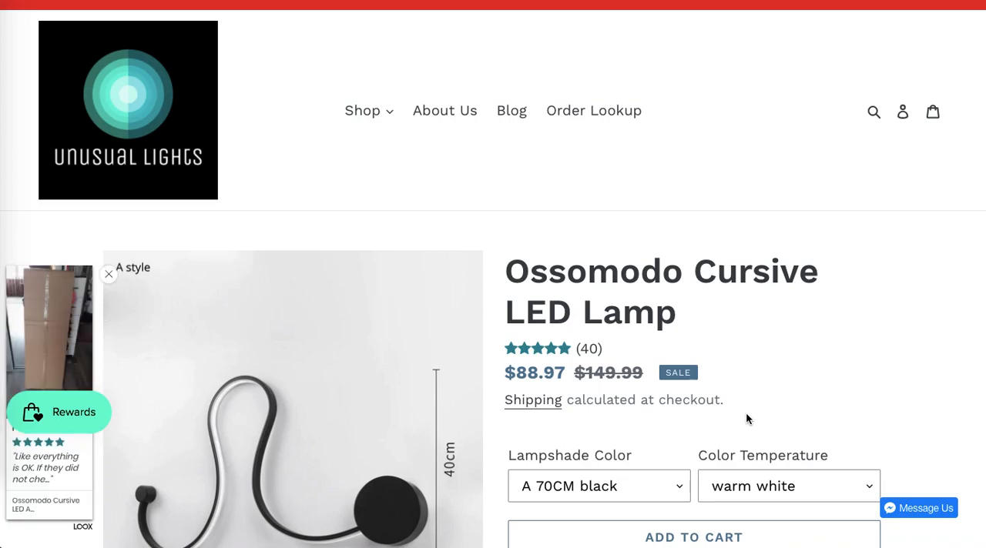
click(107, 274)
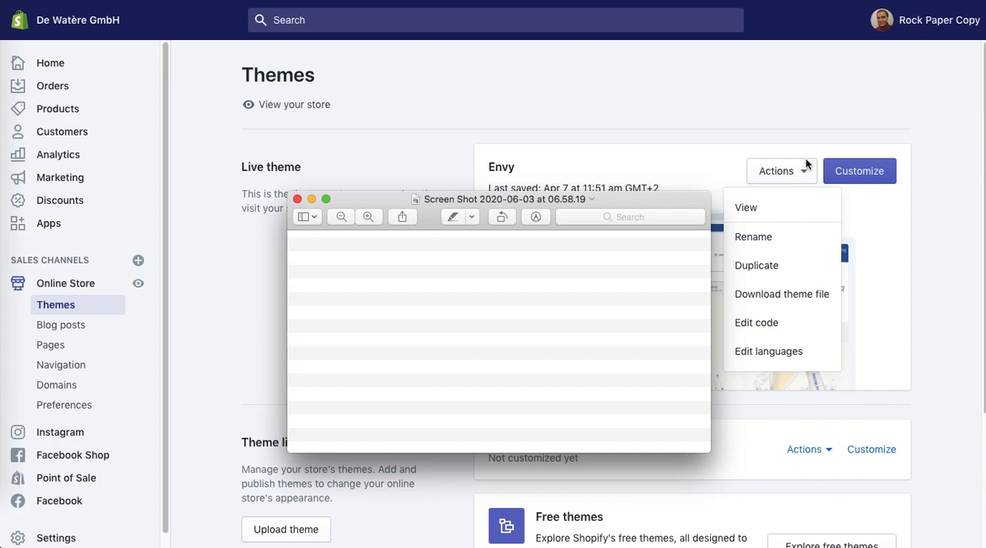
mouse_move(761, 328)
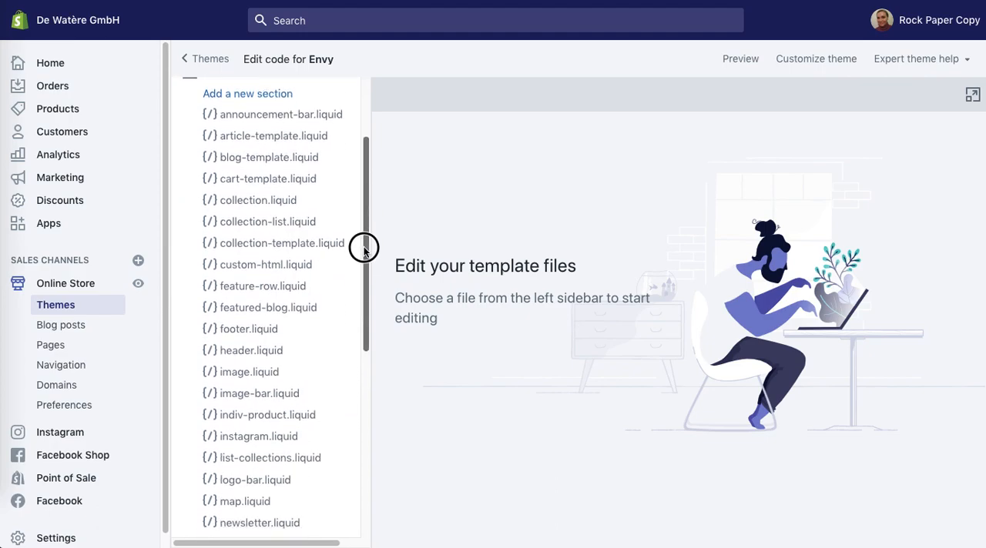
Open Sections/product-template.liquid in the code editor to locate the shop.shipping_policy.body condition.
scroll(down, 3)
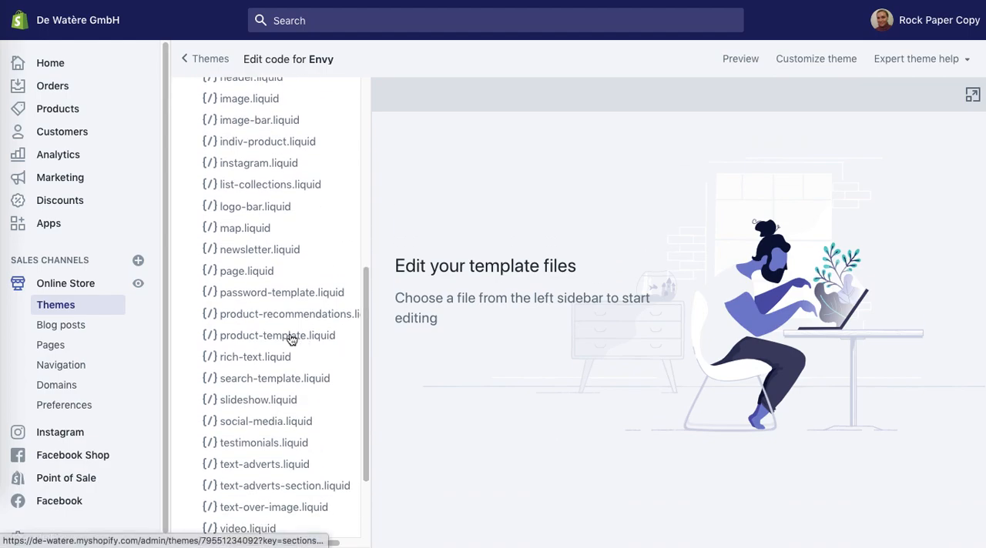
click(277, 335)
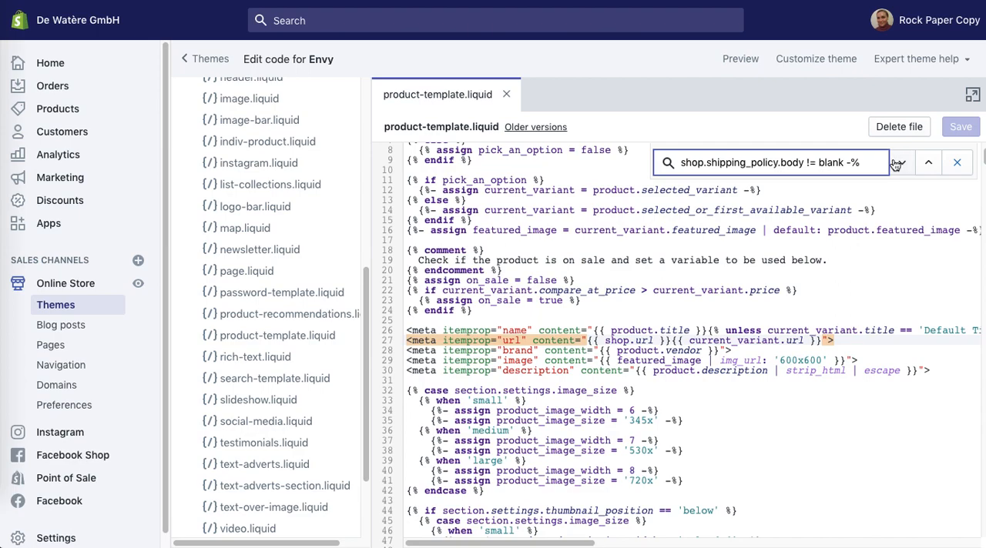